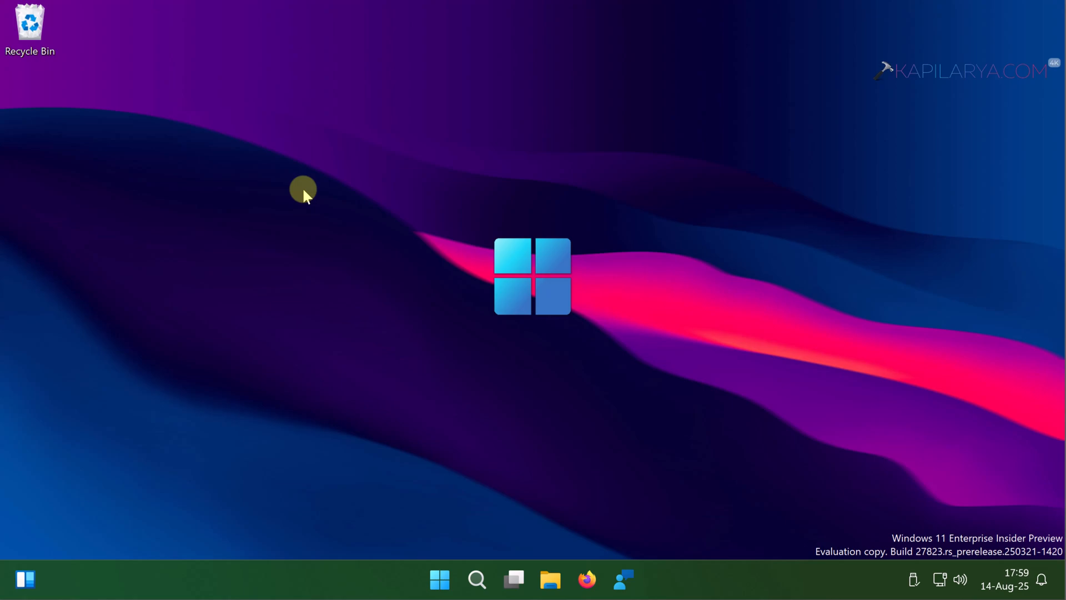
Step: Test the right-click menu on the desktop and on the Downloads folder in File Explorer
right_click(303, 194)
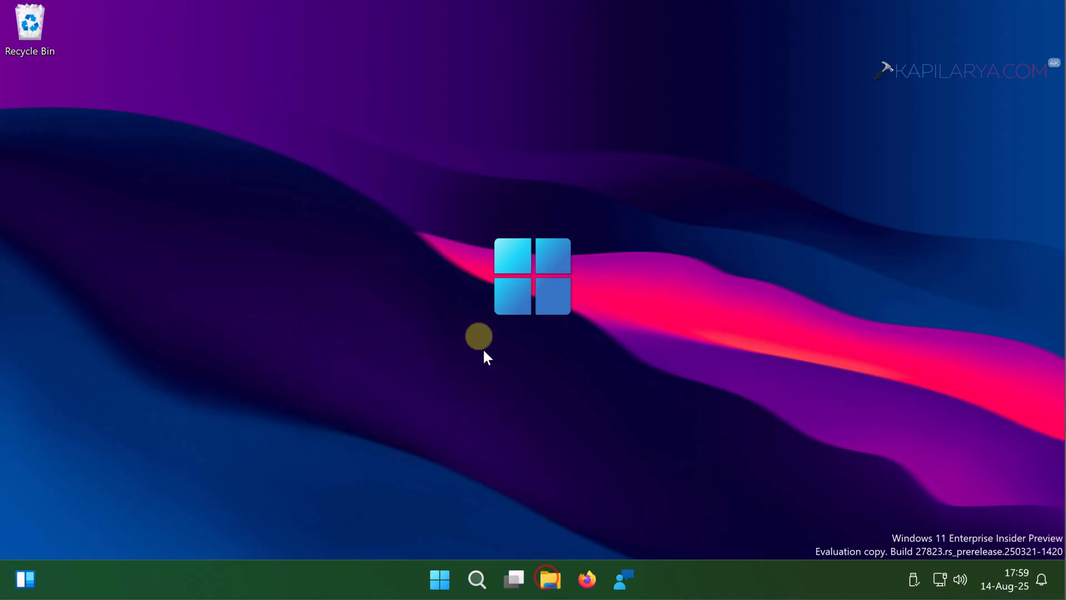
left_click(549, 580)
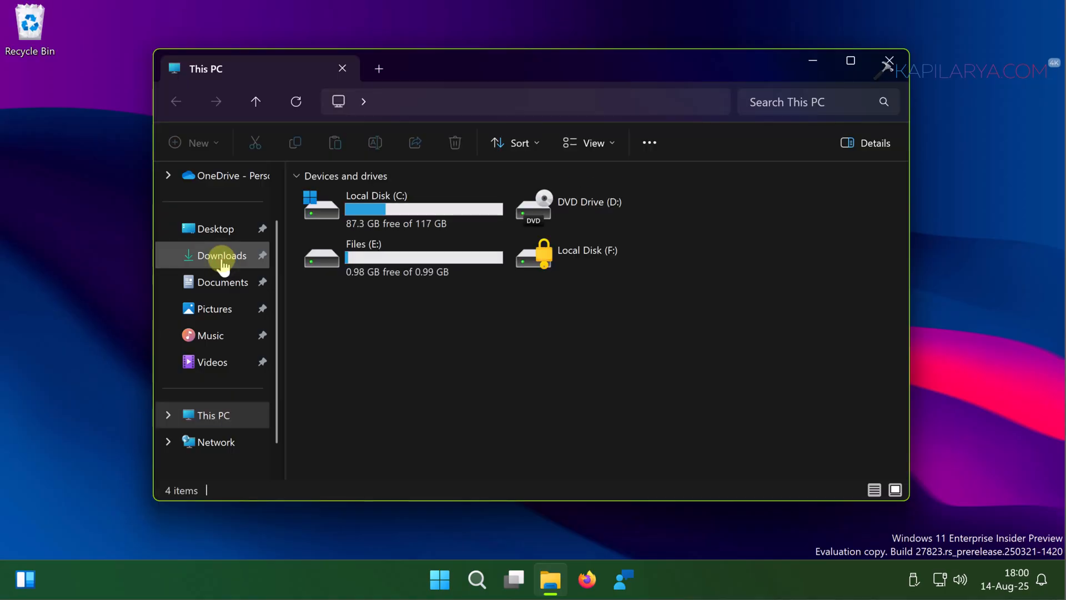
right_click(221, 255)
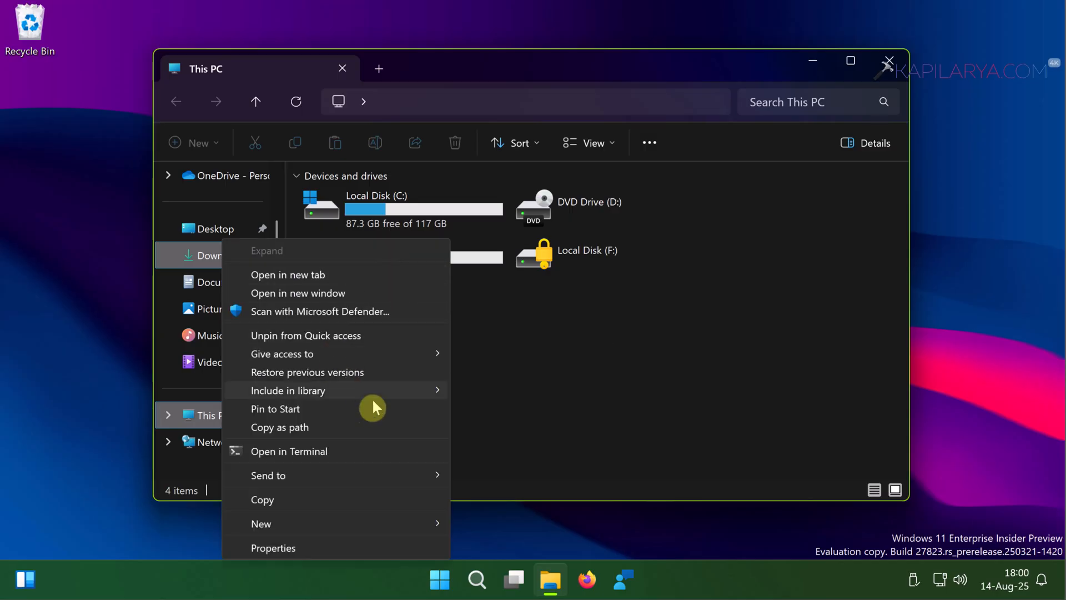
mouse_move(430, 373)
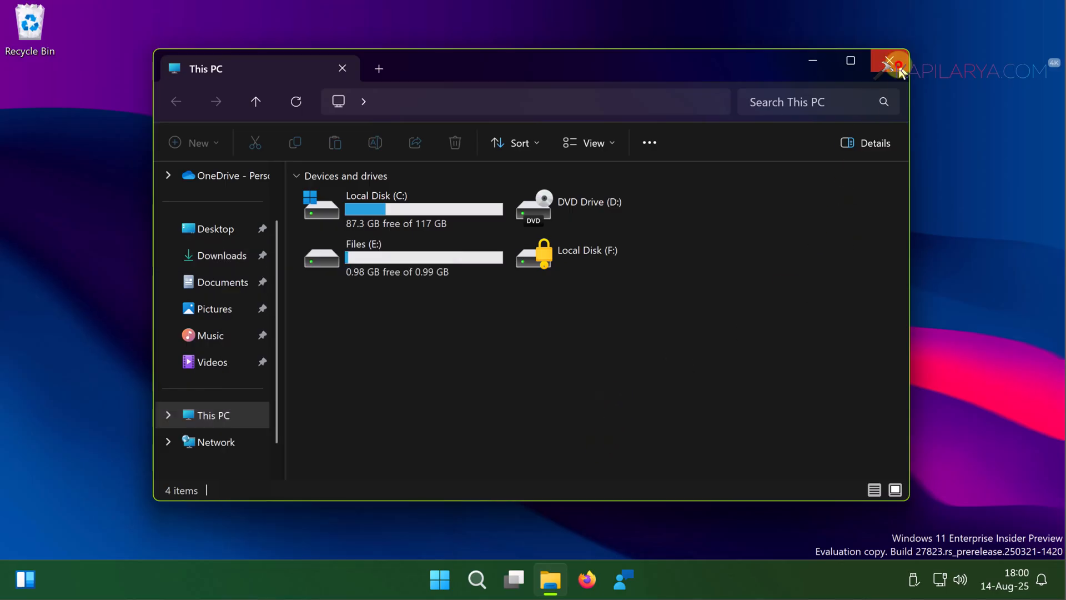
left_click(886, 61)
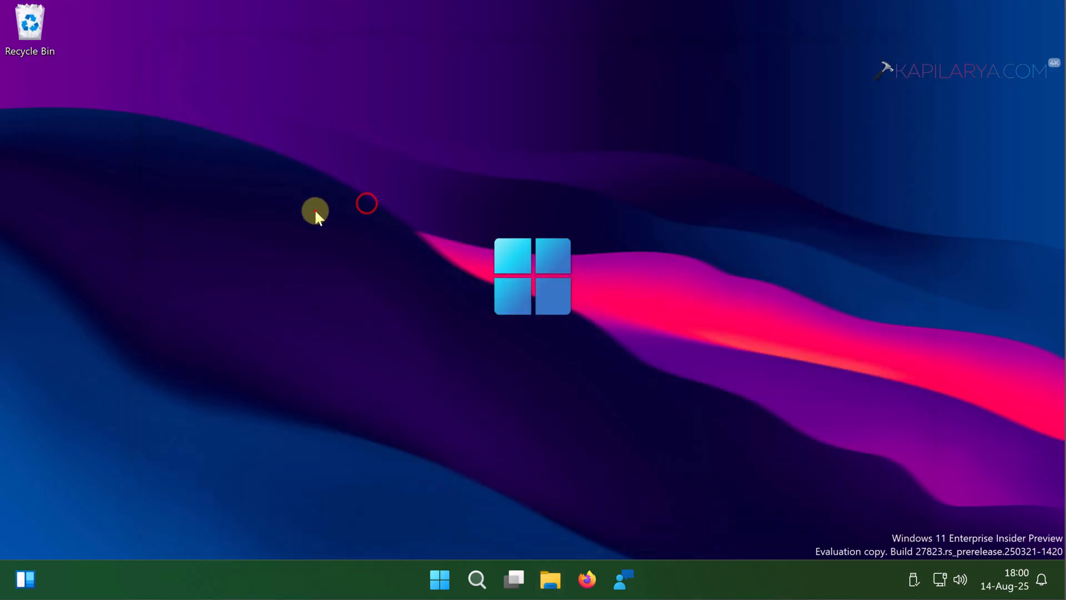
mouse_move(439, 497)
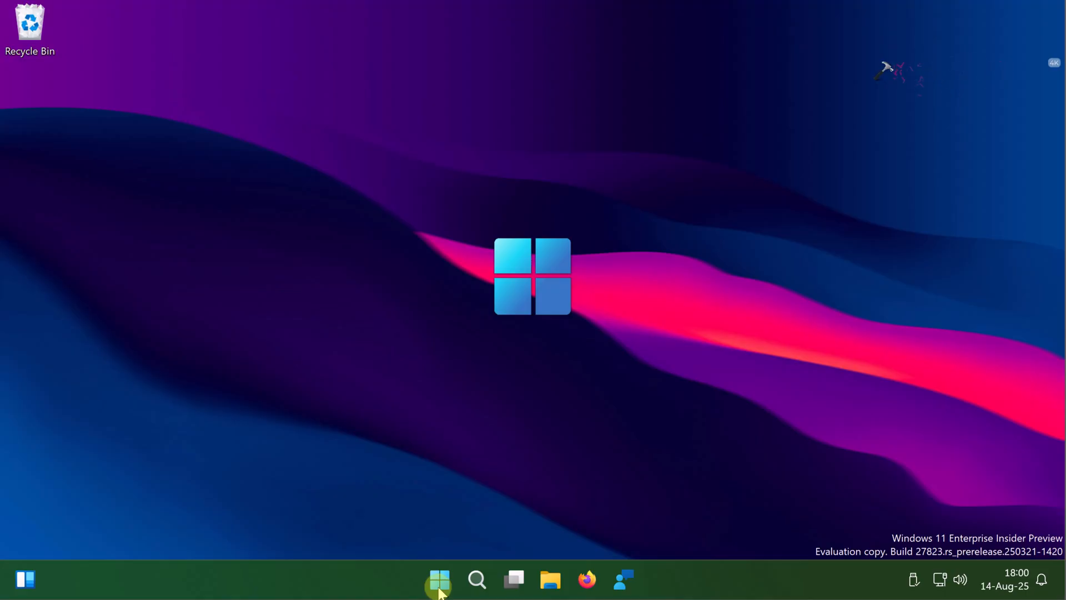
Step: Restart the Windows Explorer process from Task Manager via the Start button's system menu
right_click(438, 580)
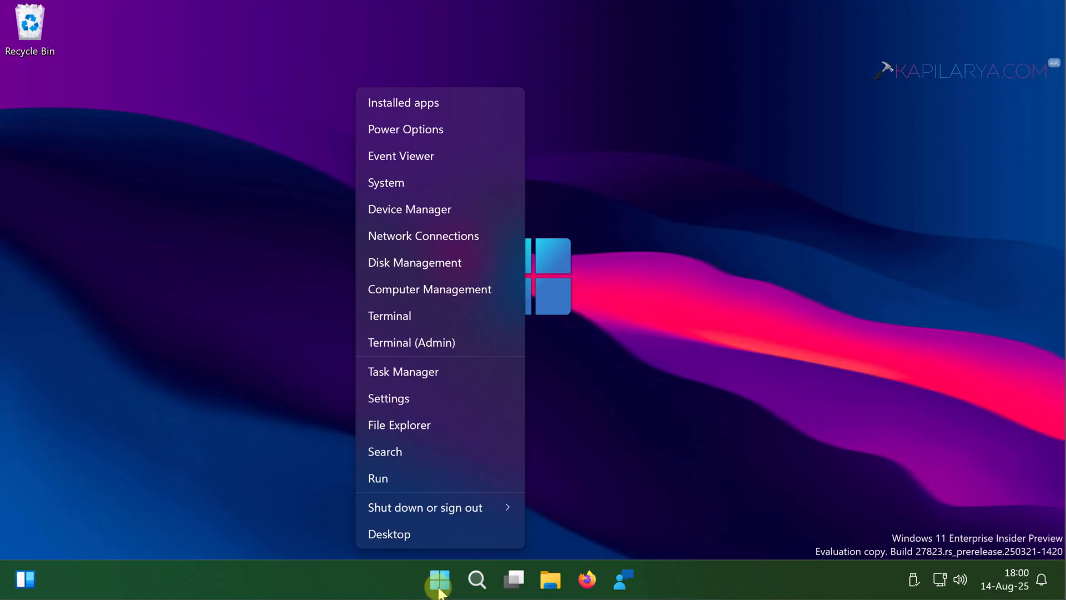
mouse_move(449, 373)
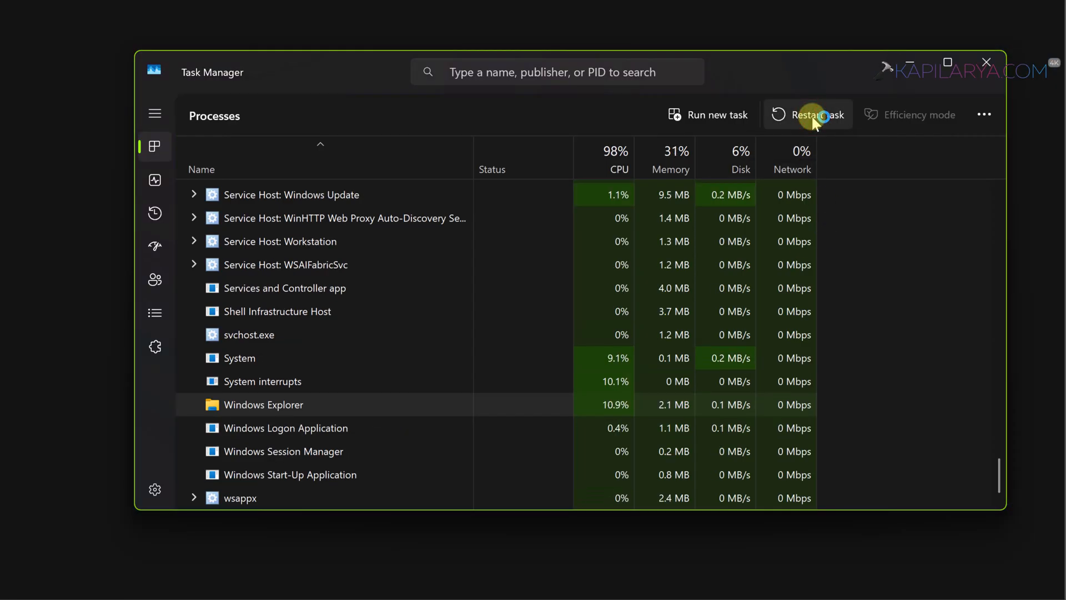
left_click(817, 115)
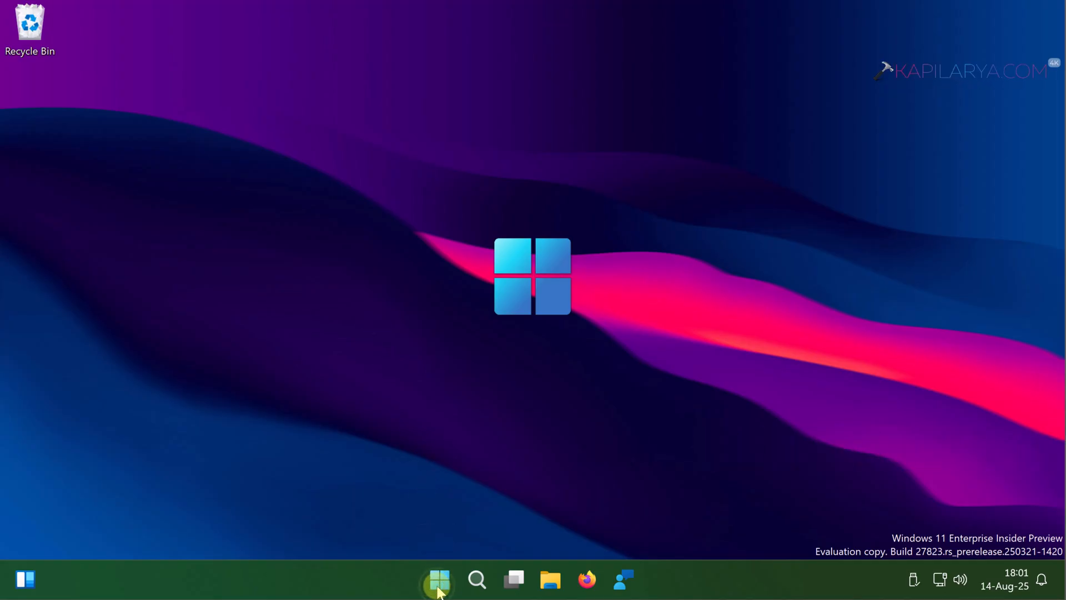
Step: Restart the computer from the Start button's Shut down or sign out submenu
right_click(438, 579)
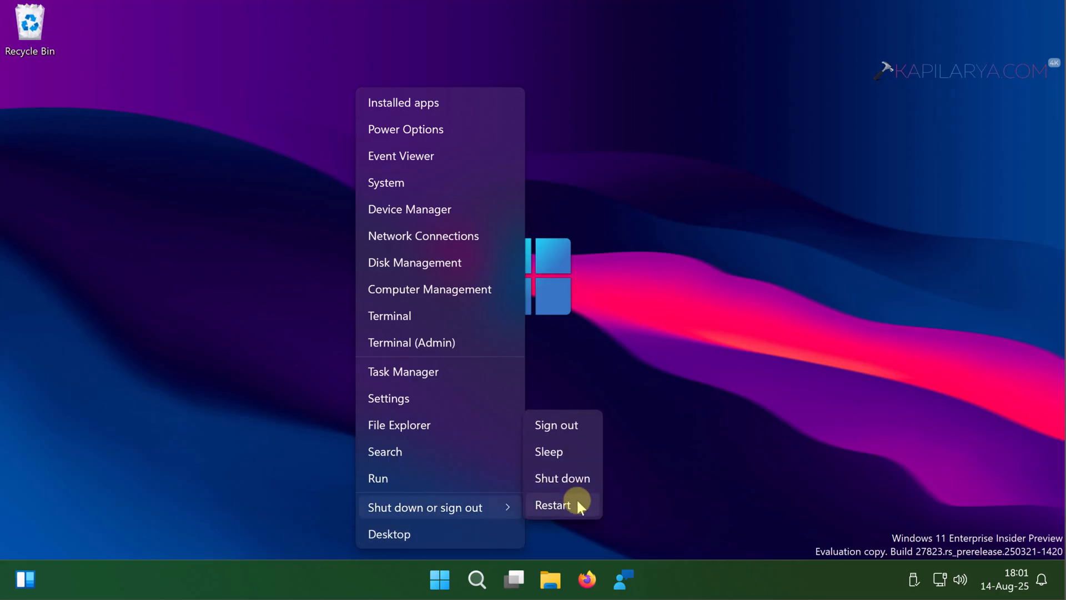
left_click(571, 504)
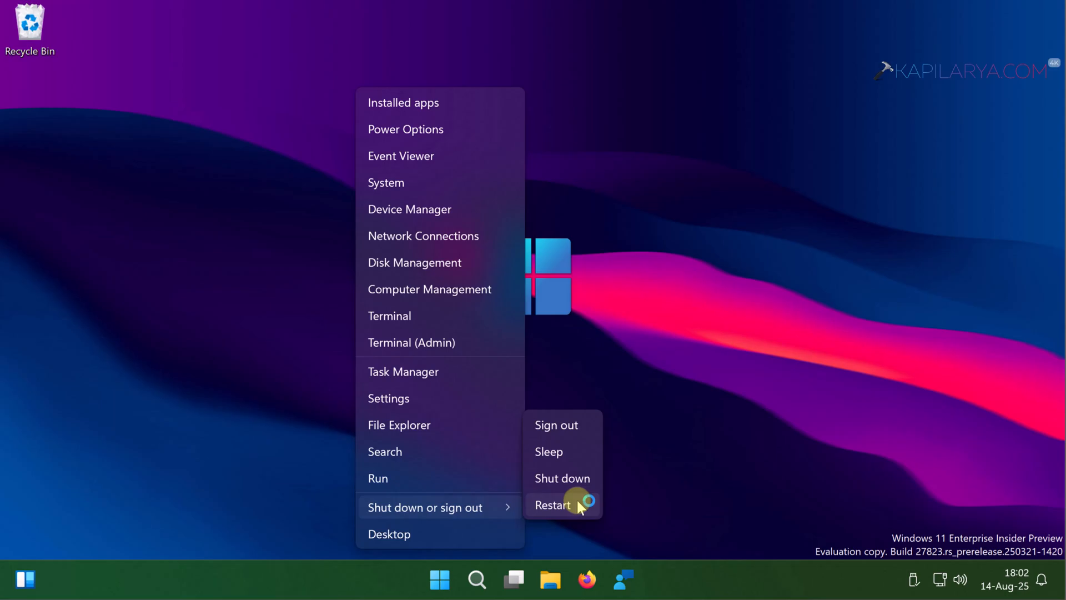
left_click(561, 504)
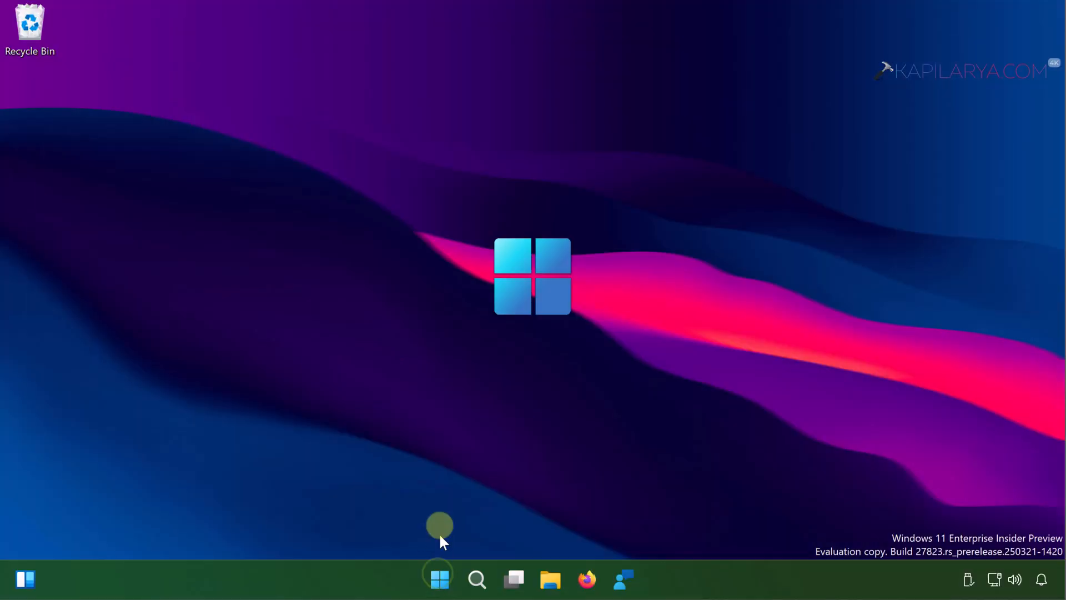
right_click(437, 577)
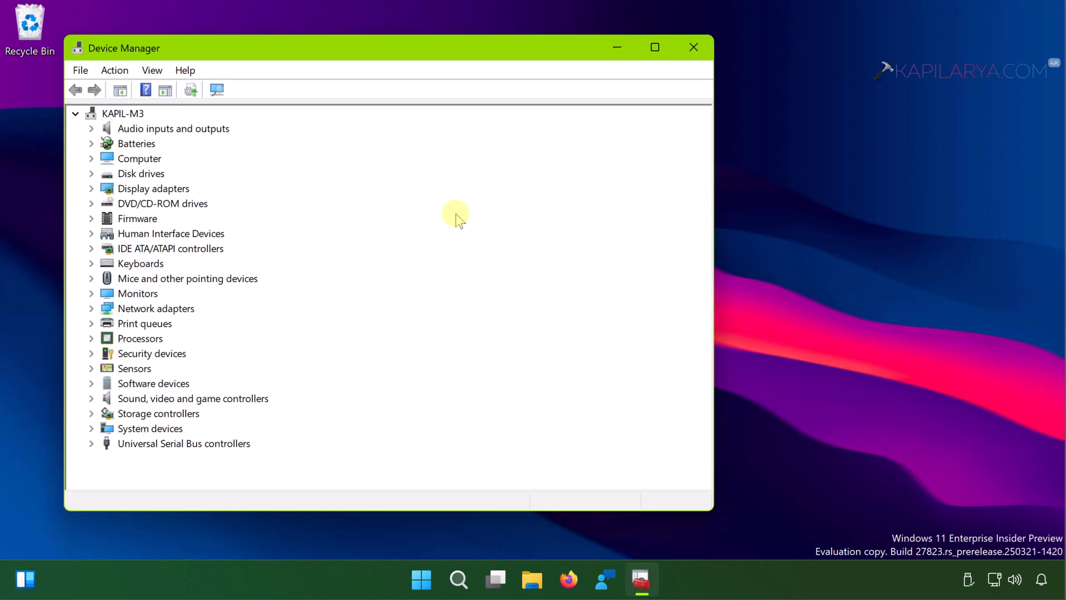
mouse_move(76, 294)
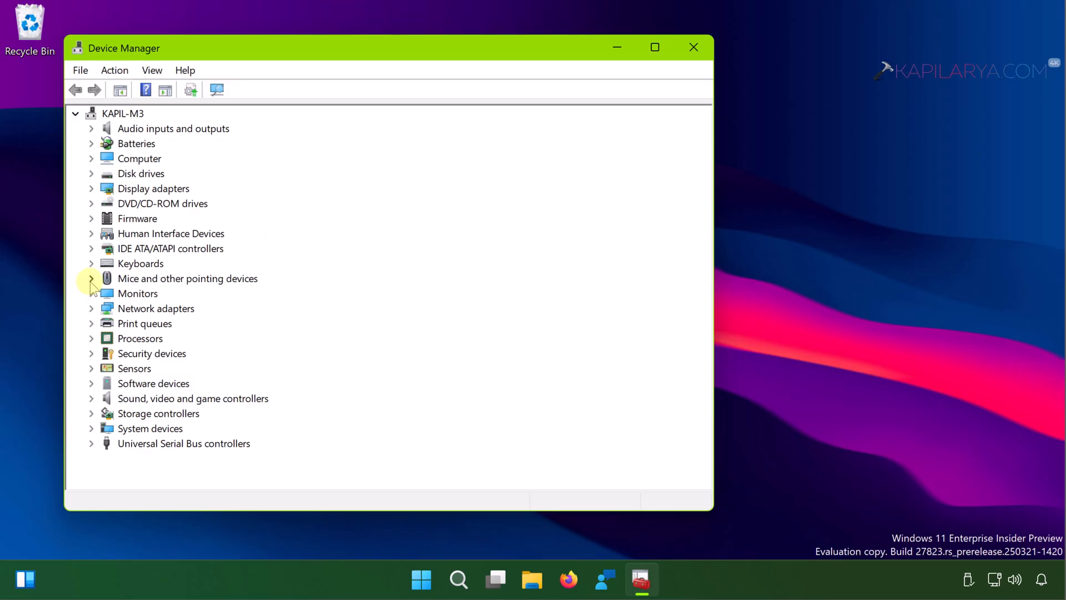
left_click(91, 277)
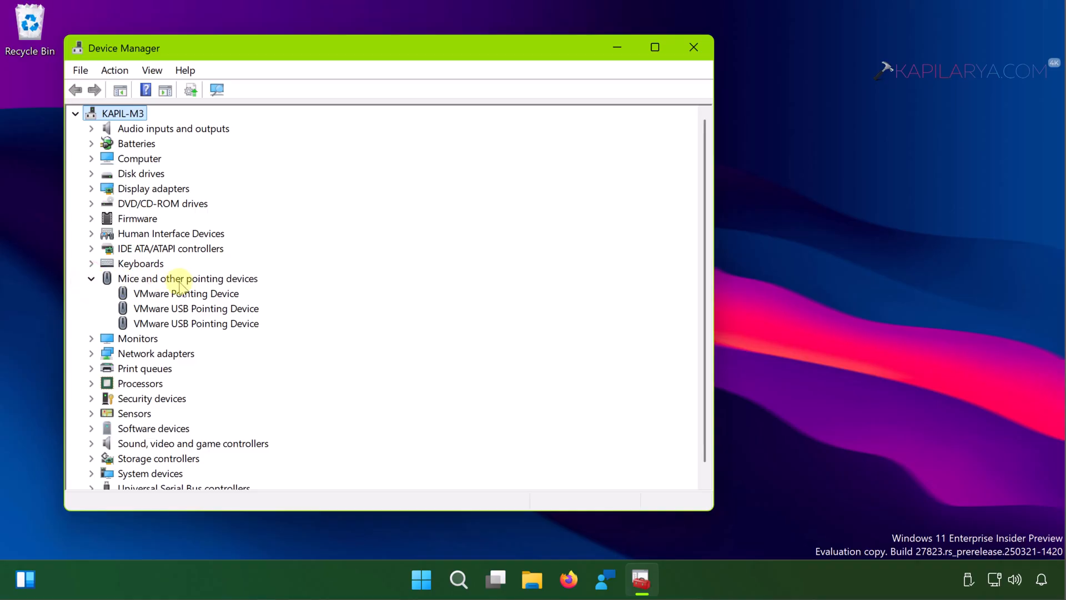
mouse_move(228, 304)
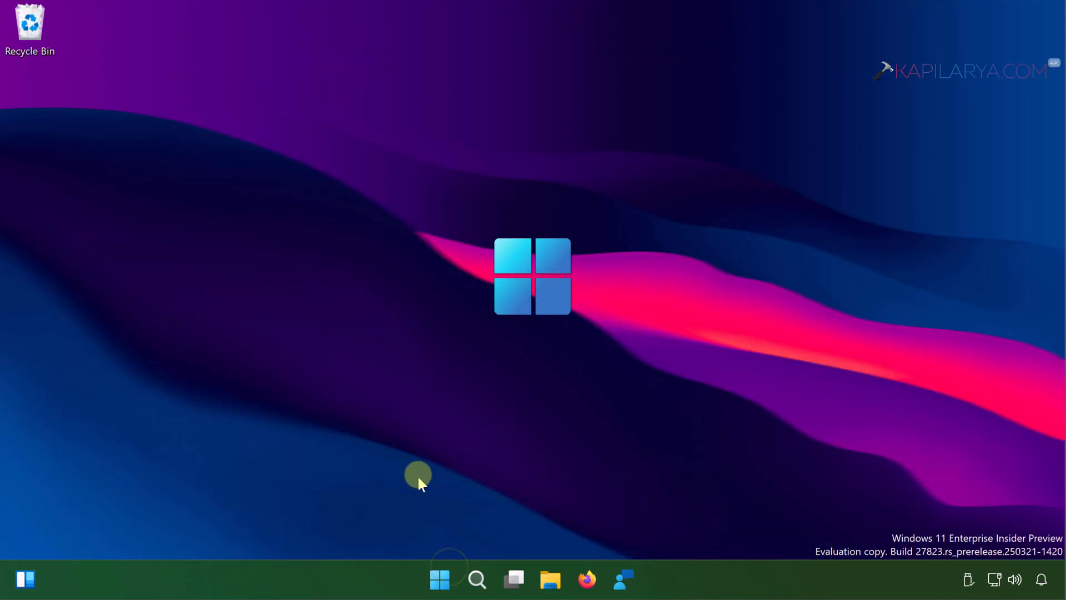
left_click(411, 393)
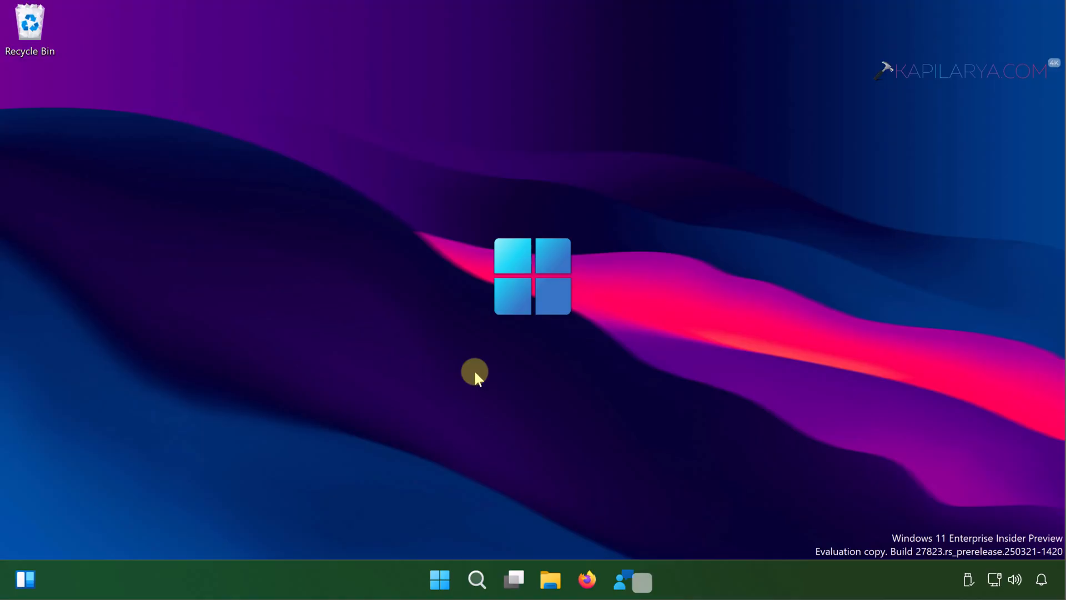
left_click(642, 579)
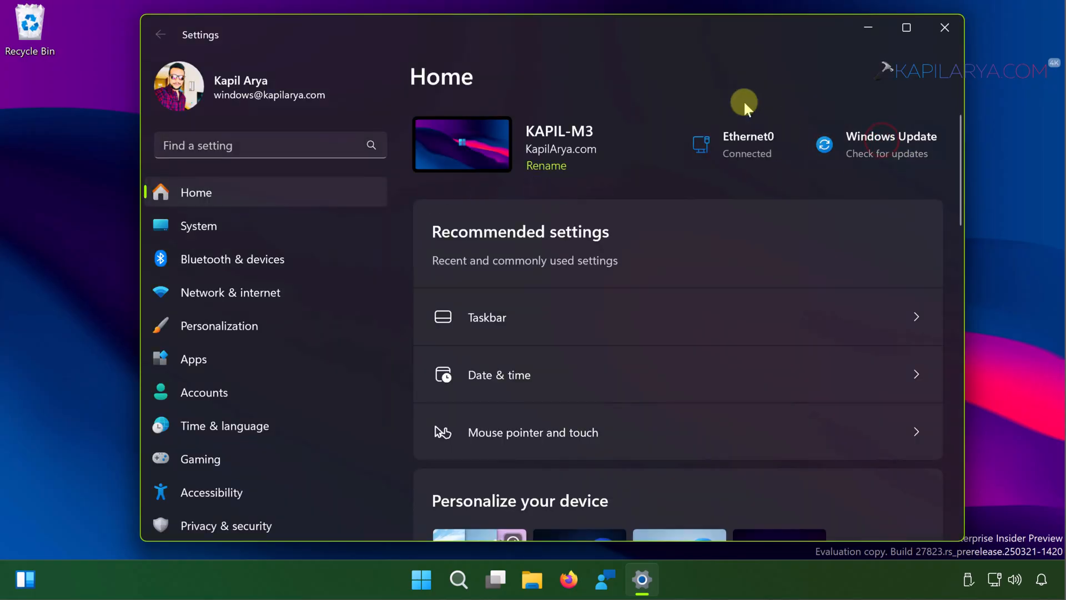
mouse_move(708, 105)
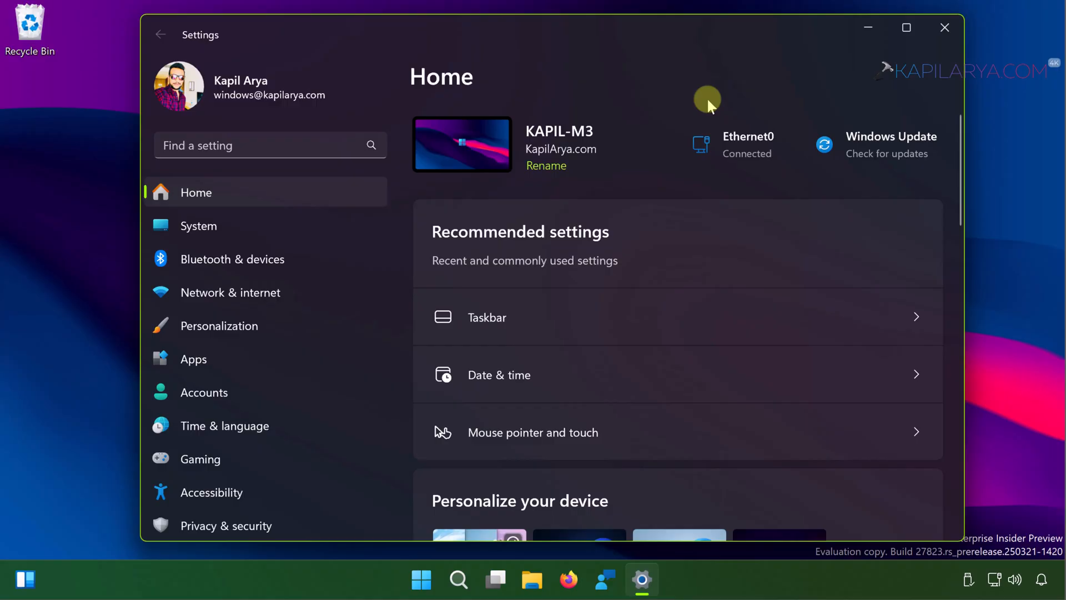
left_click(890, 145)
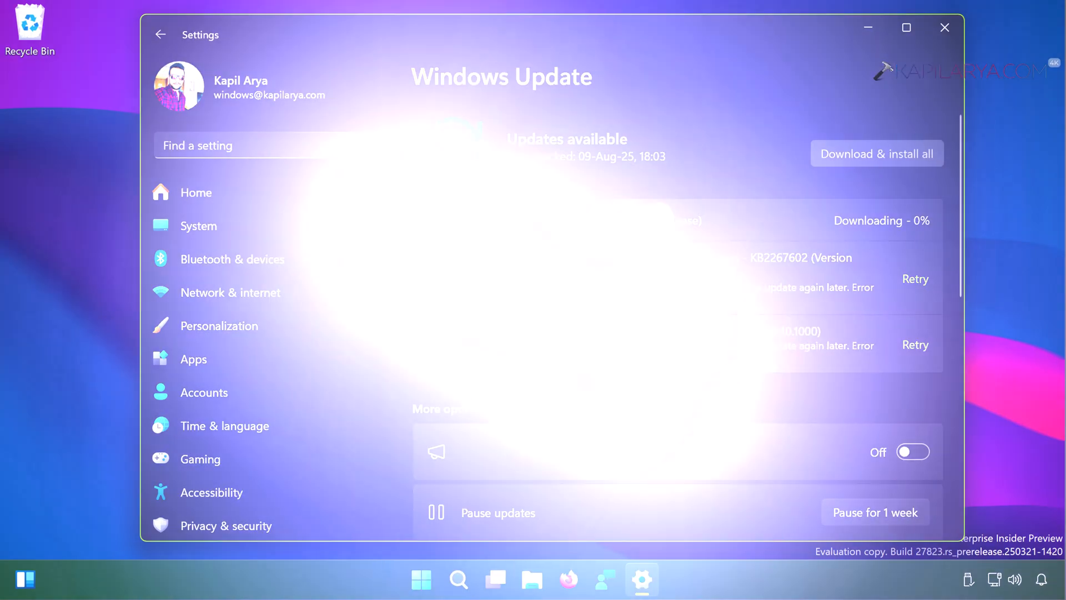
left_click(944, 27)
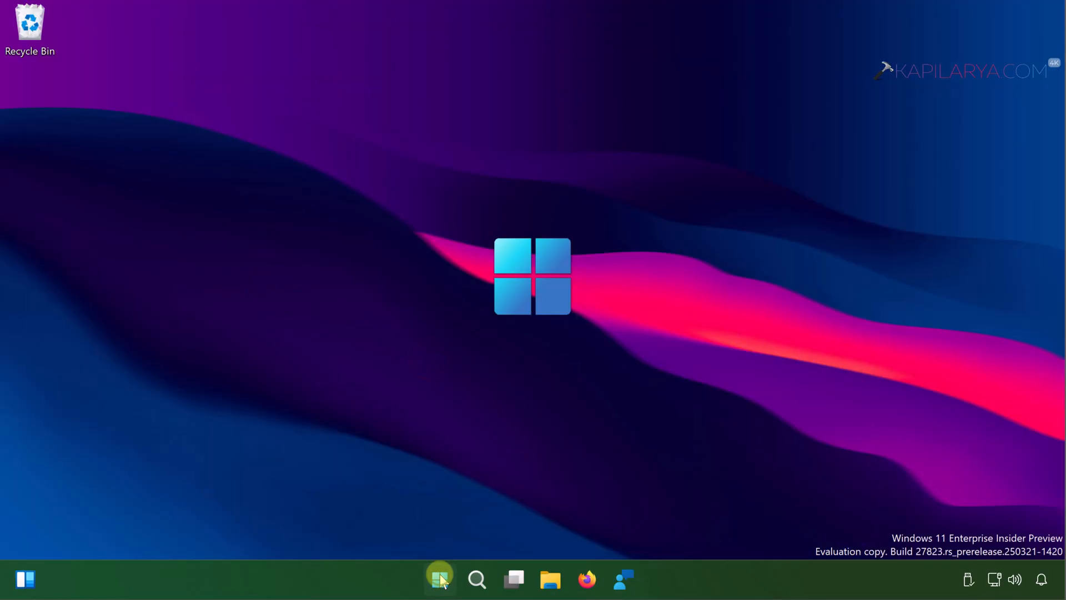
Step: Launch Device Manager and expand the Universal Serial Bus controllers category
right_click(439, 579)
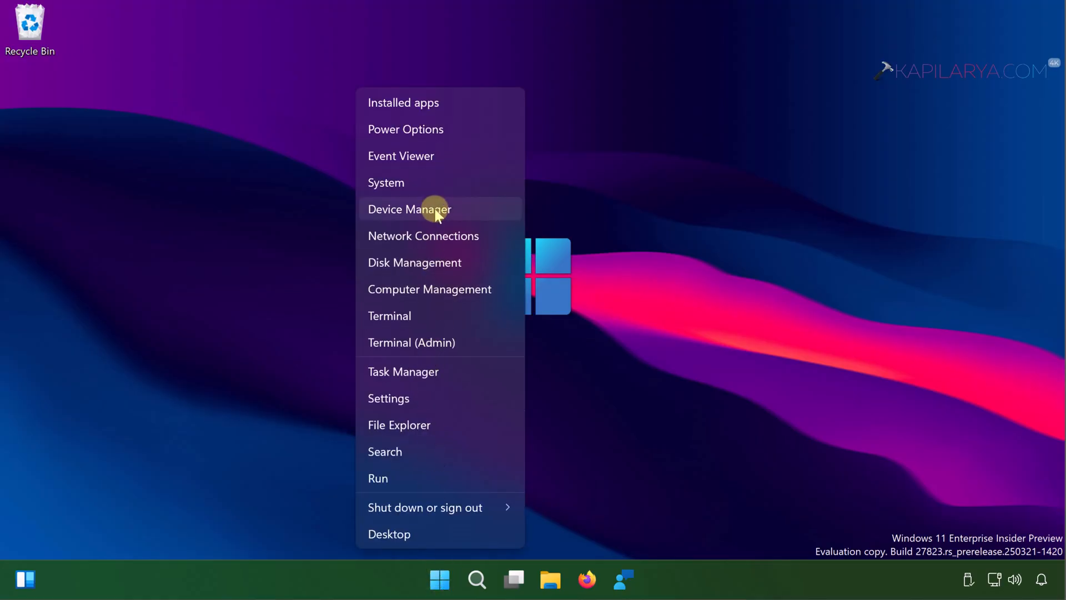
left_click(682, 248)
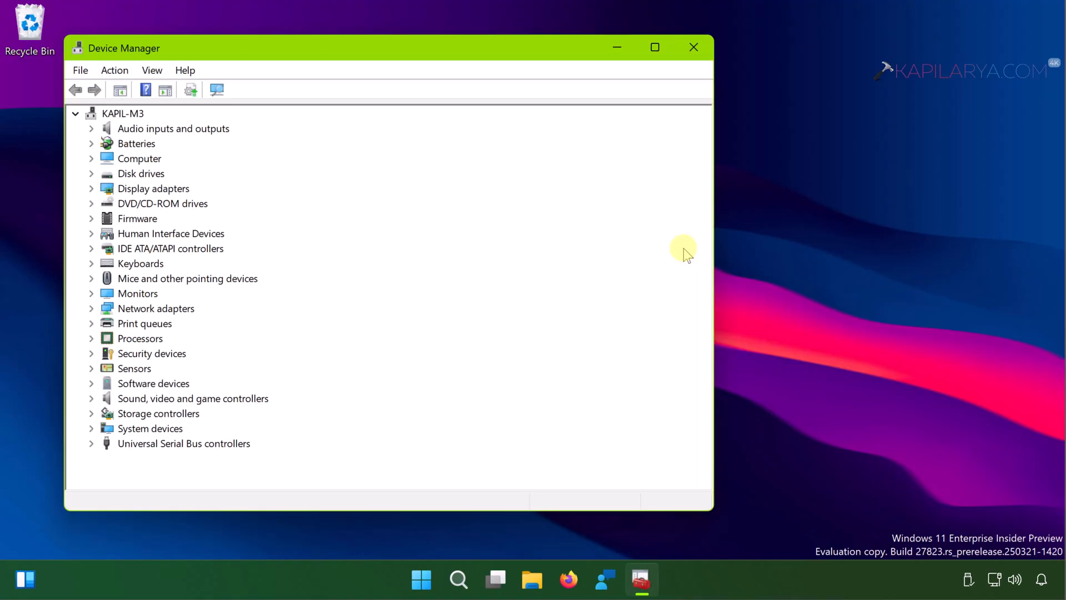
mouse_move(91, 449)
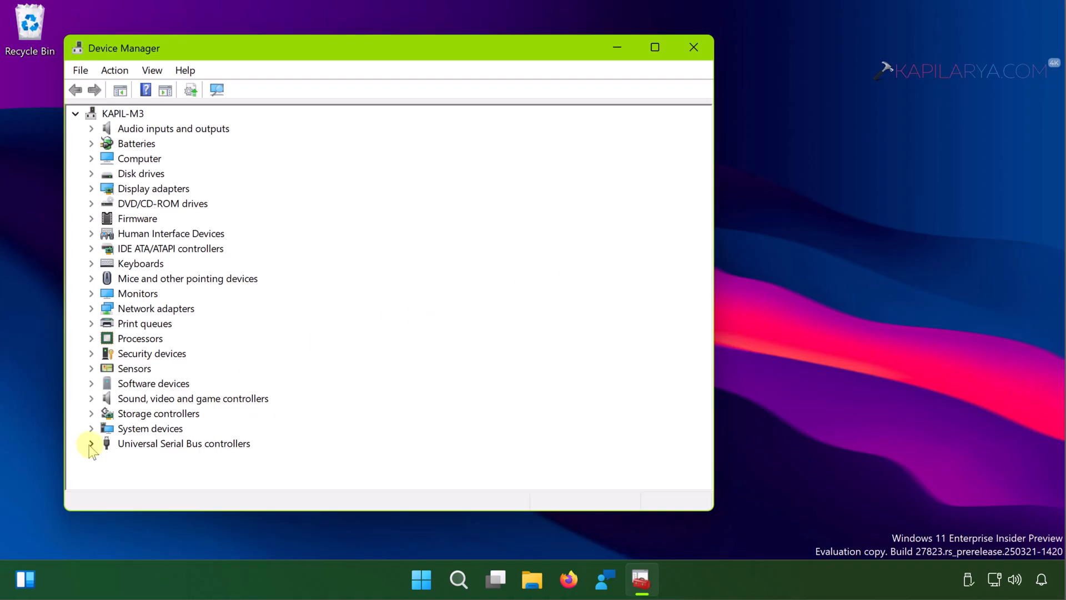
left_click(92, 443)
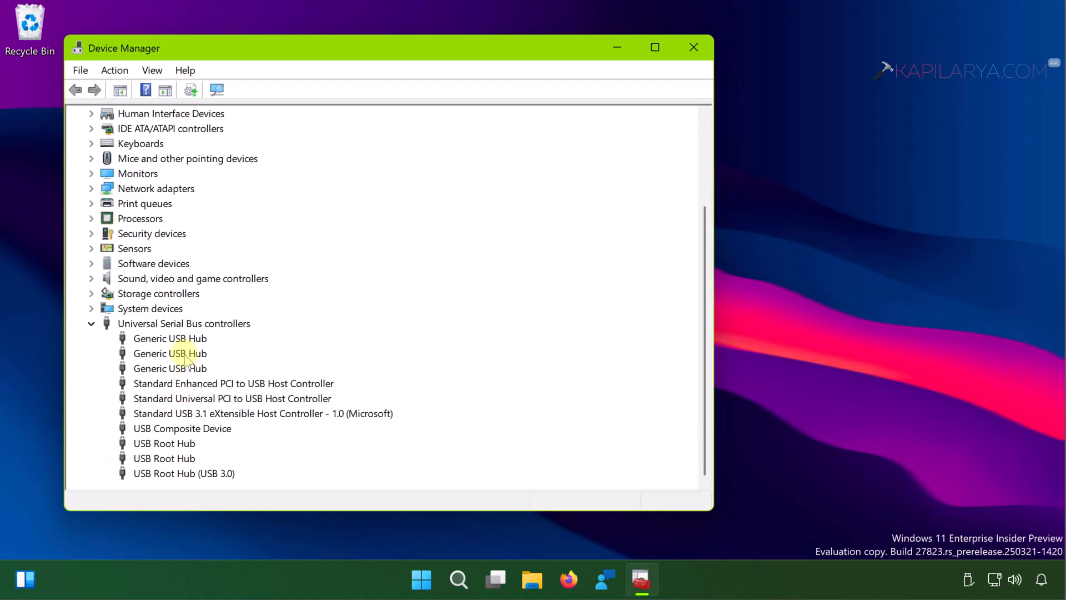
mouse_move(177, 478)
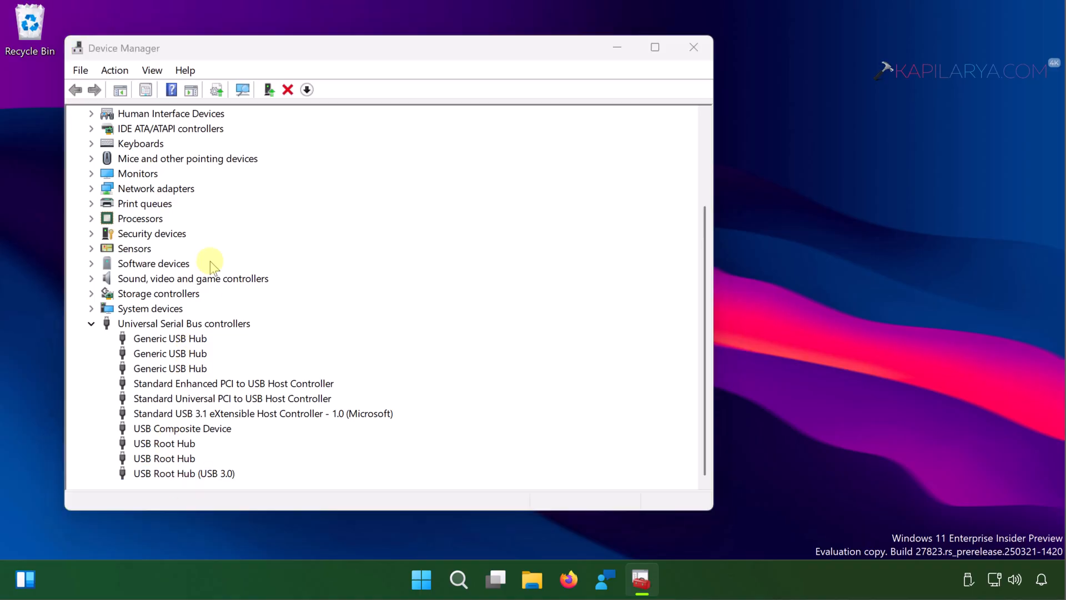
Step: Disallow the computer turning off USB Root Hub (USB 3.0) in Power Management, then close Device Manager
double_click(185, 473)
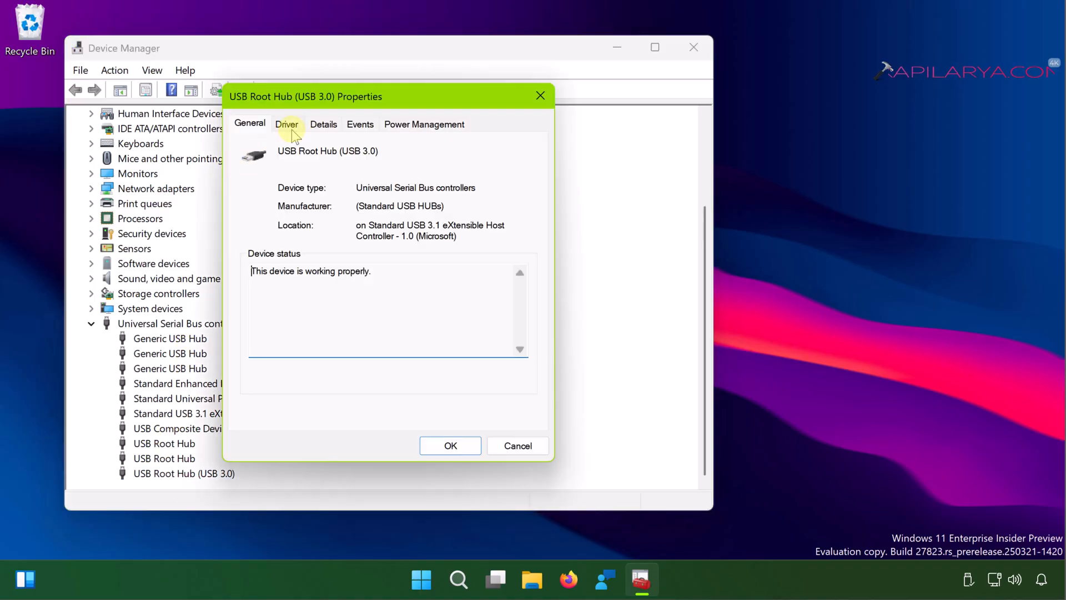
left_click(424, 122)
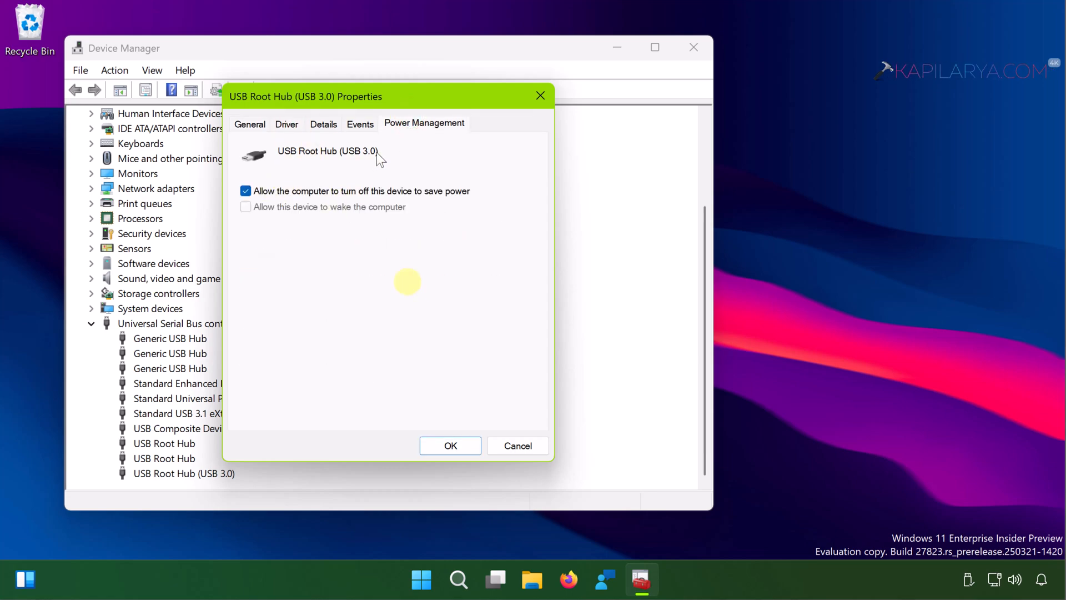
left_click(245, 191)
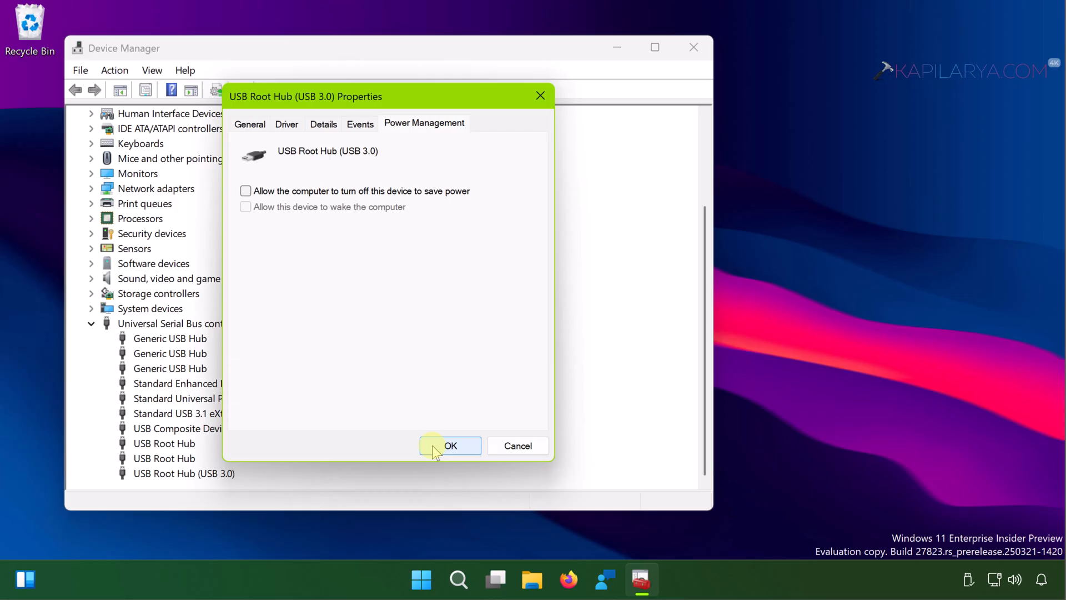
left_click(450, 445)
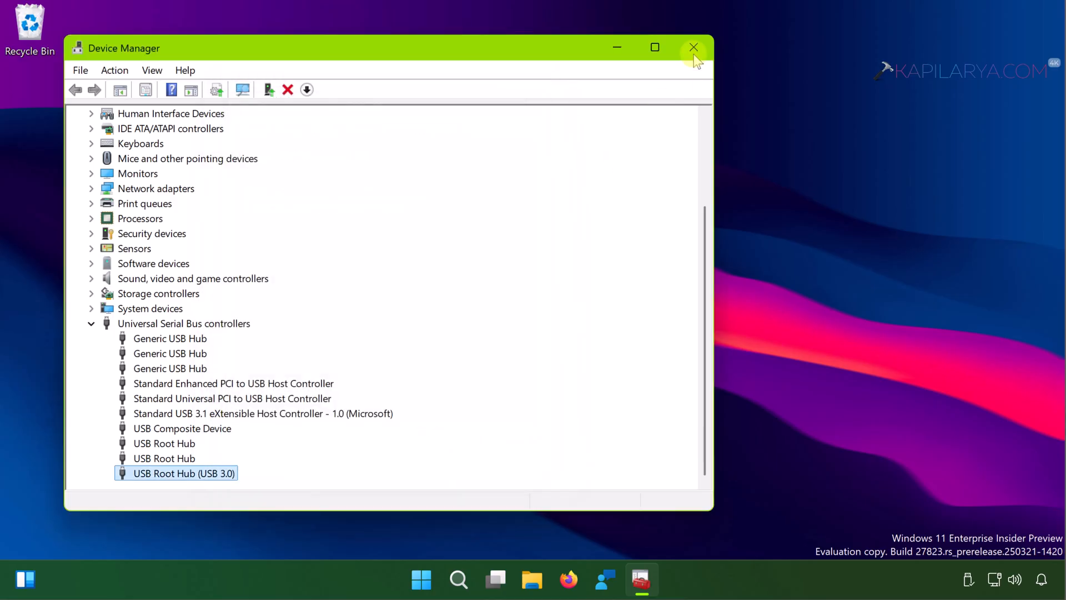
left_click(693, 46)
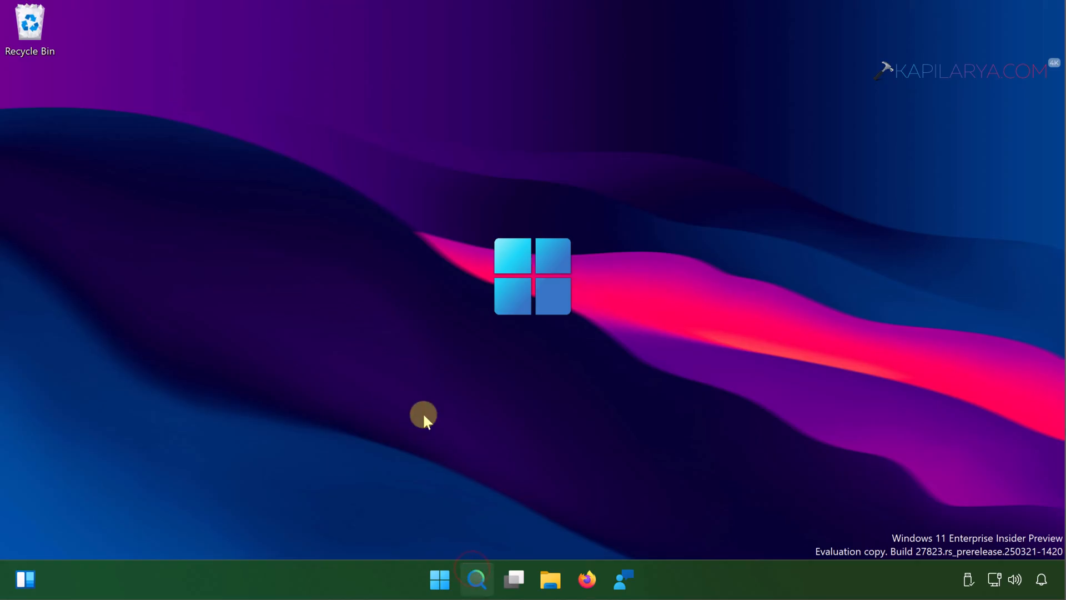
Step: Search for 'cmd' and launch Command Prompt as administrator
type("cmd")
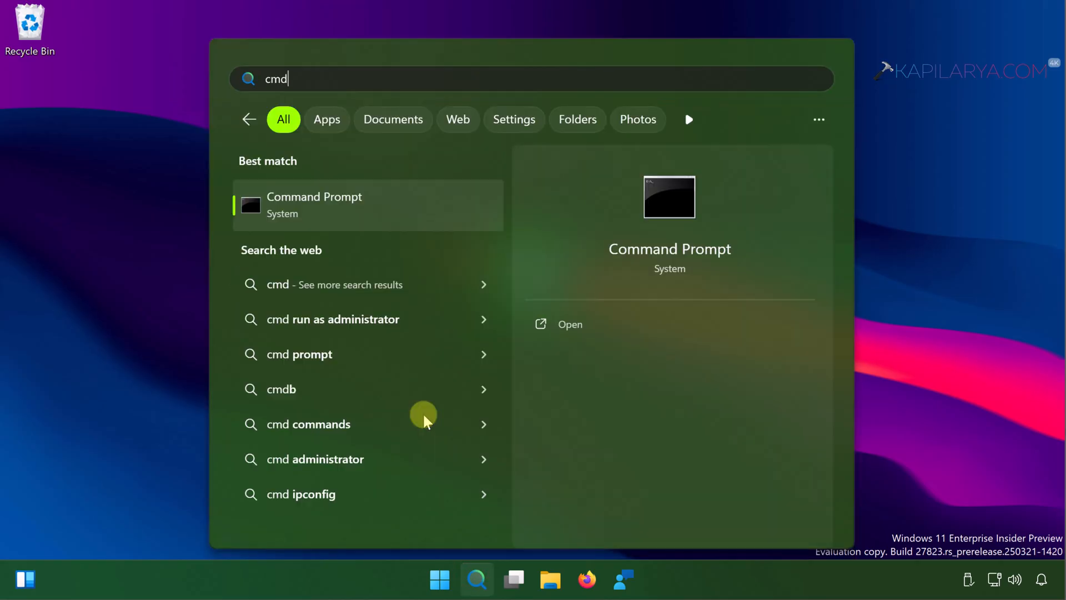
mouse_move(672, 321)
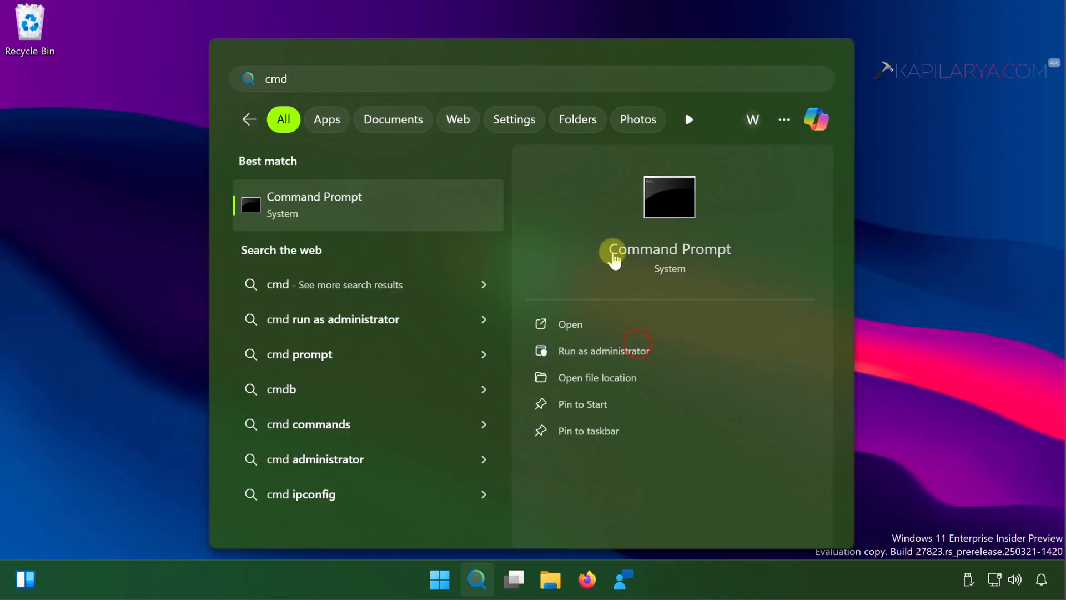
left_click(604, 350)
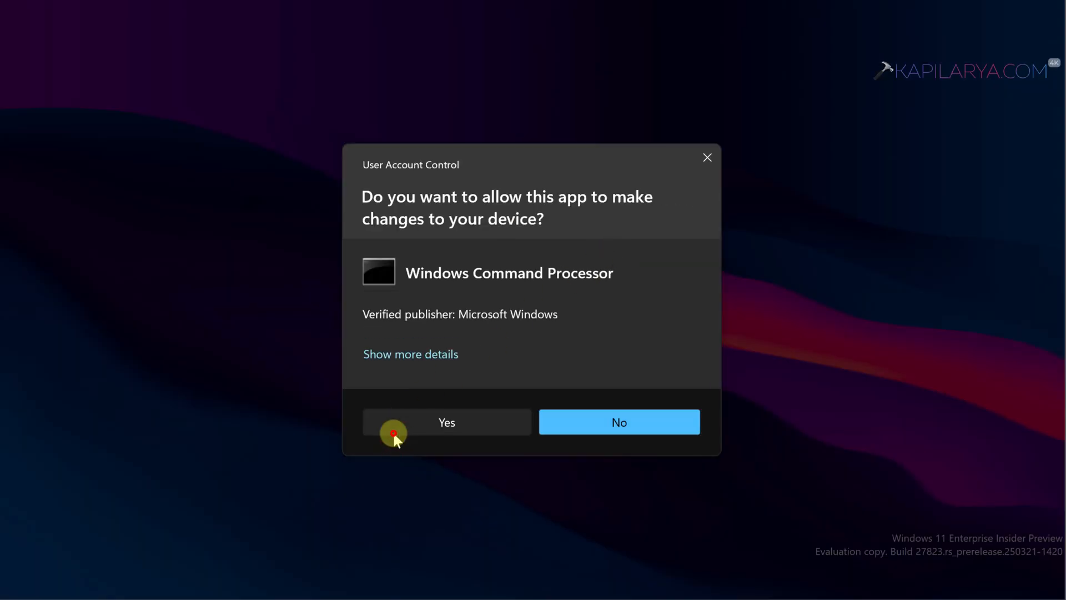
Step: Approve the UAC prompt and run the sfc system file checker scan
left_click(447, 422)
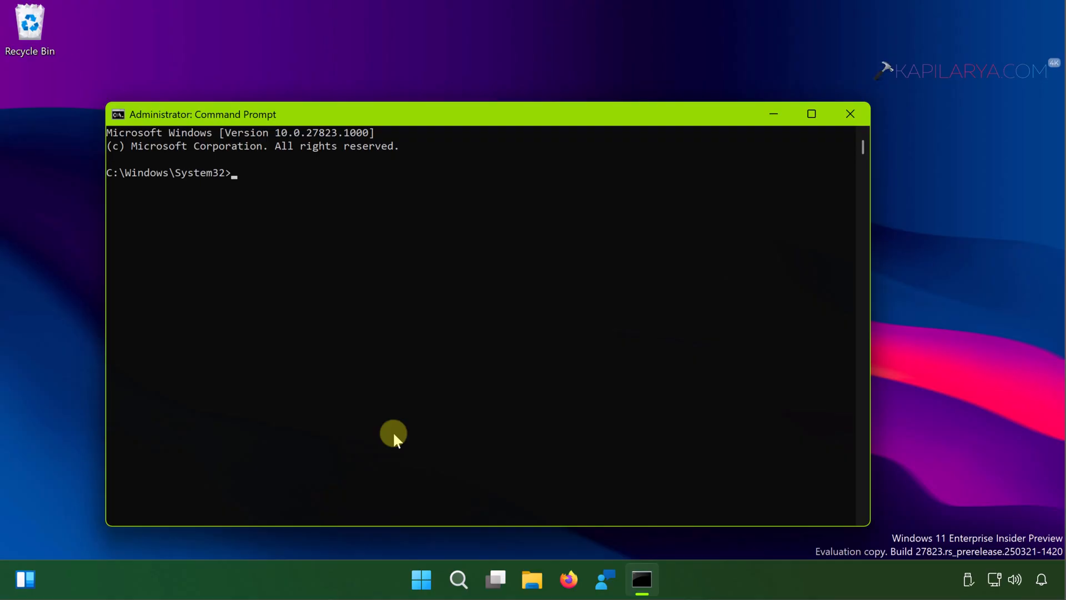
type("sfc /scann")
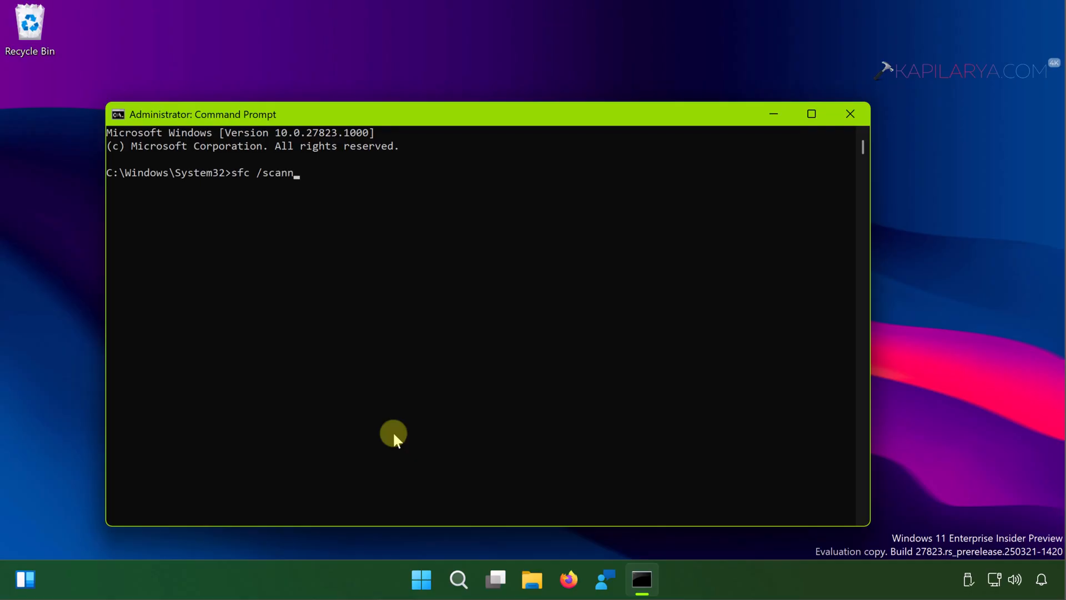
key("Enter")
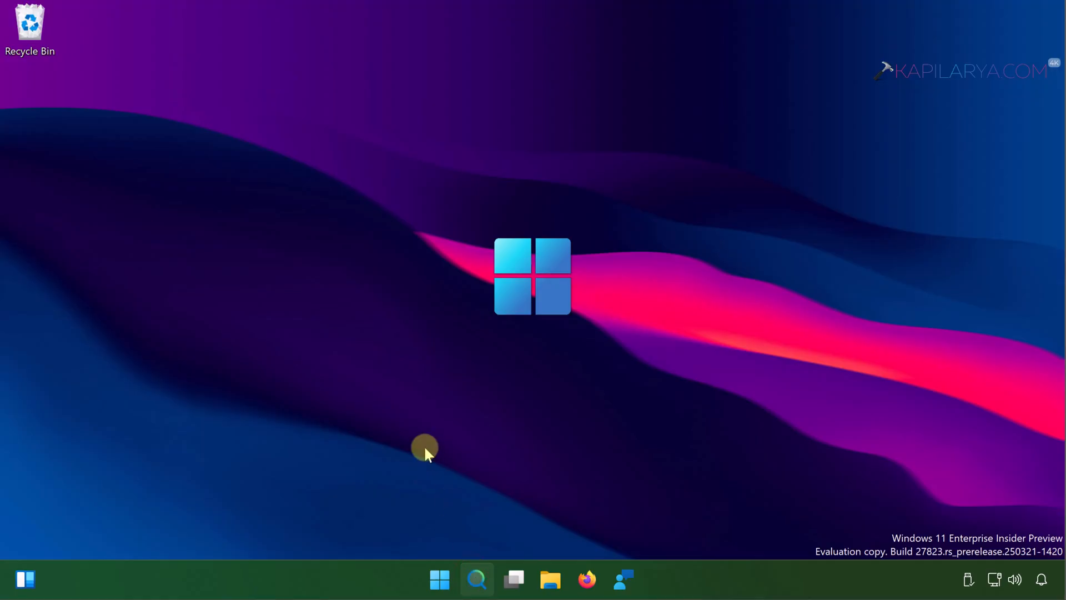
Step: Search for 'system restore' and start the System Restore wizard from System Protection
type("s")
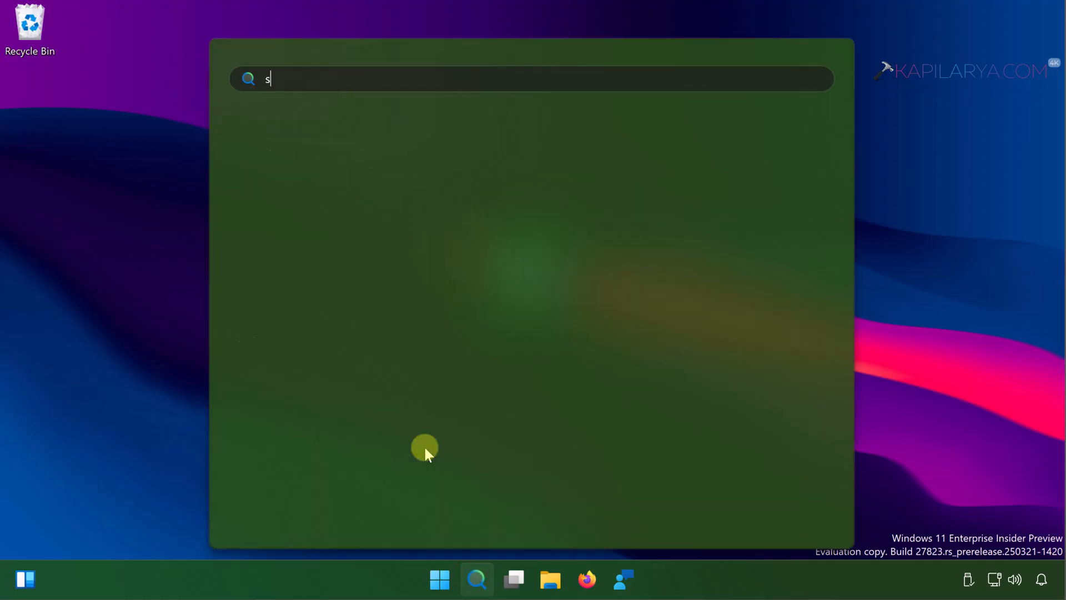
type("ystem")
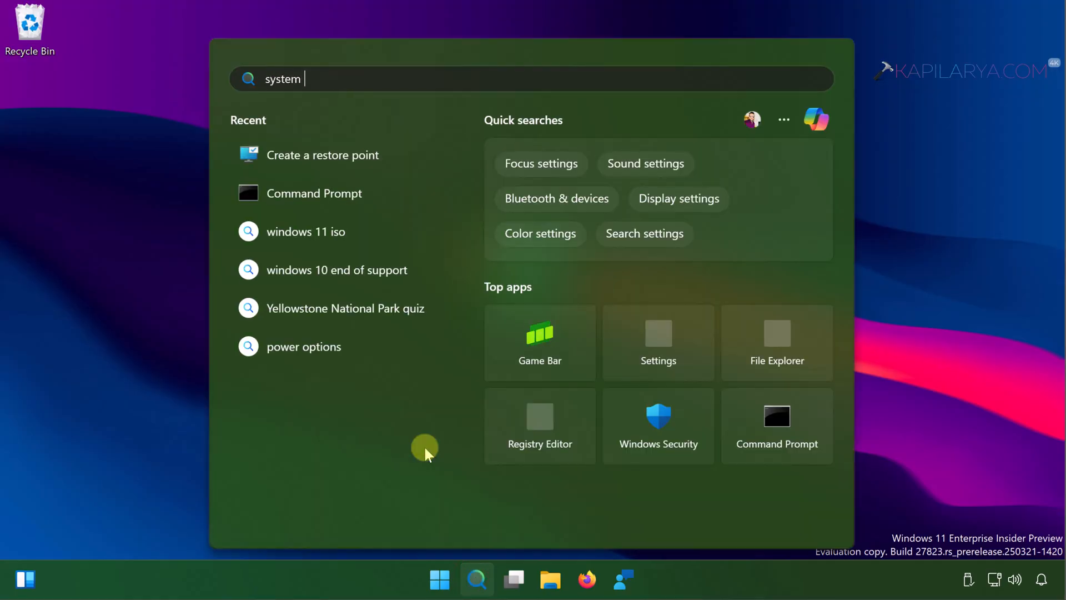
type("restore")
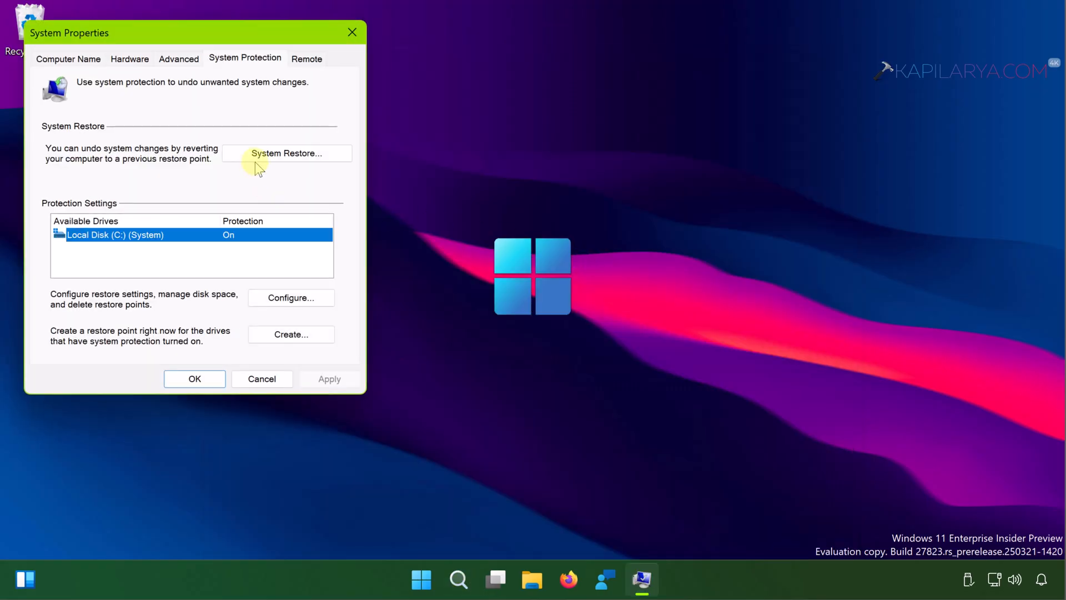
left_click(264, 155)
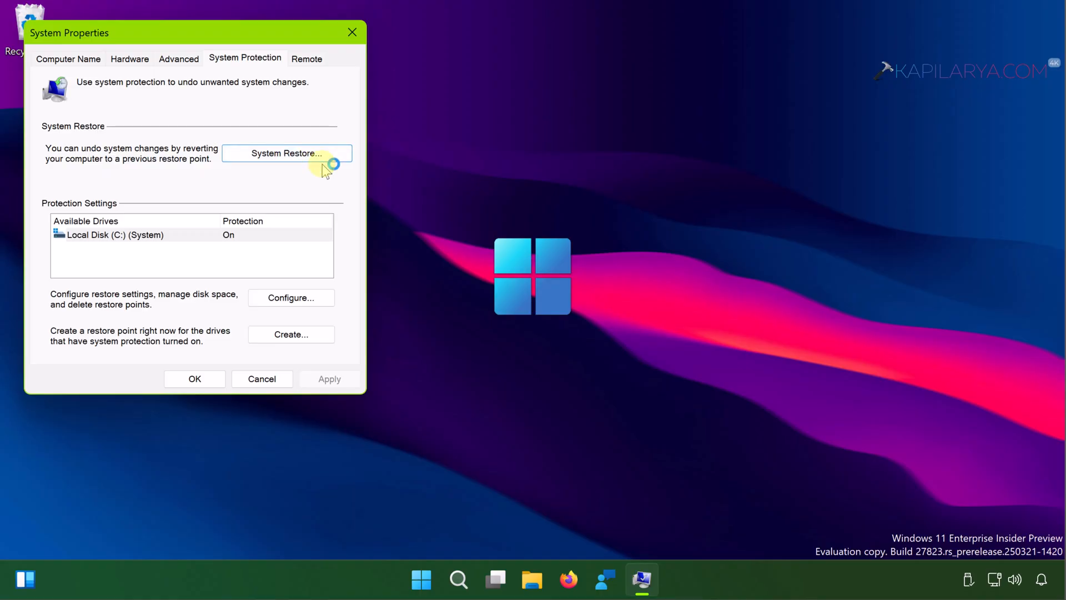
Step: Advance the wizard to confirm restoring C: to the 14-Aug-25 manual restore point
left_click(287, 154)
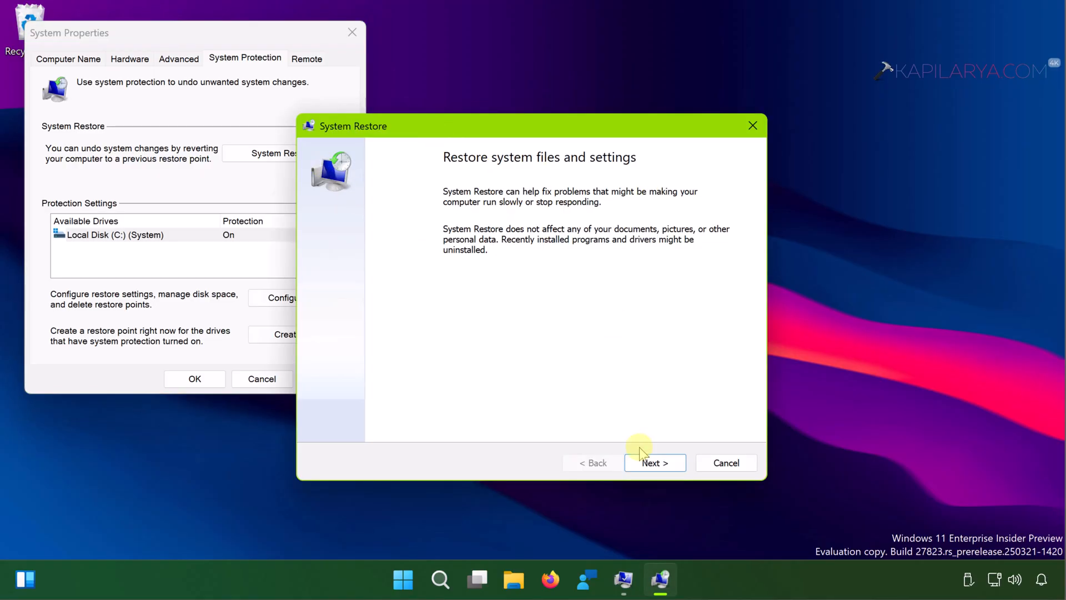
left_click(641, 462)
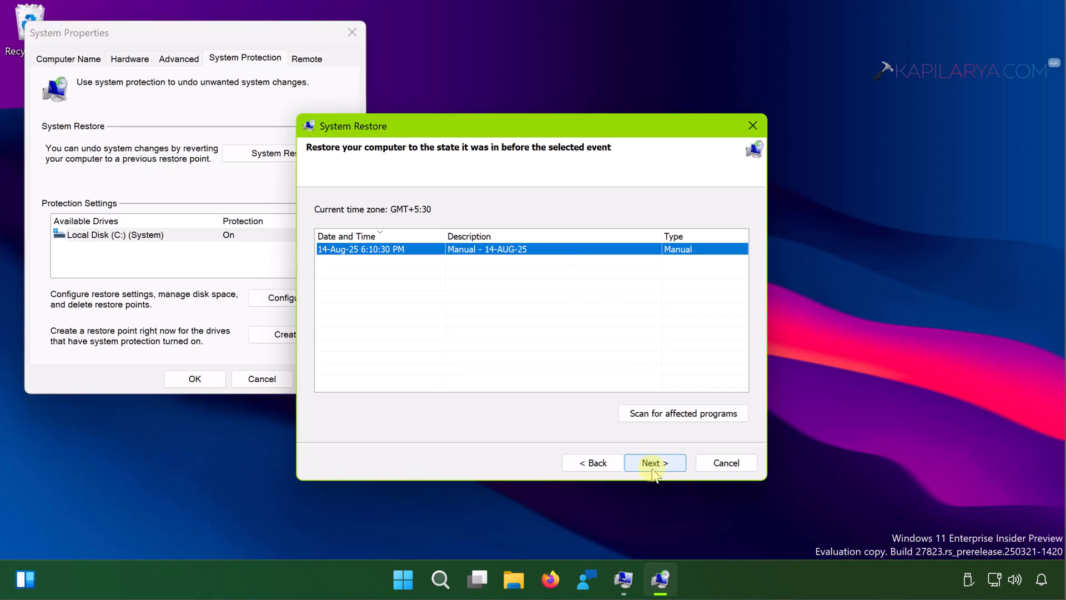
left_click(655, 462)
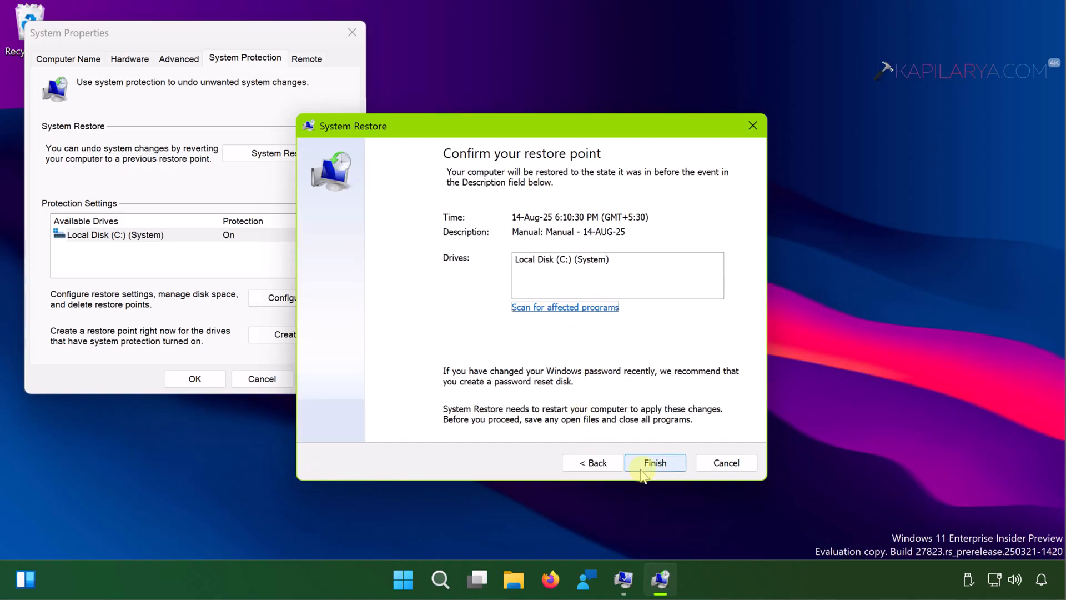
mouse_move(618, 448)
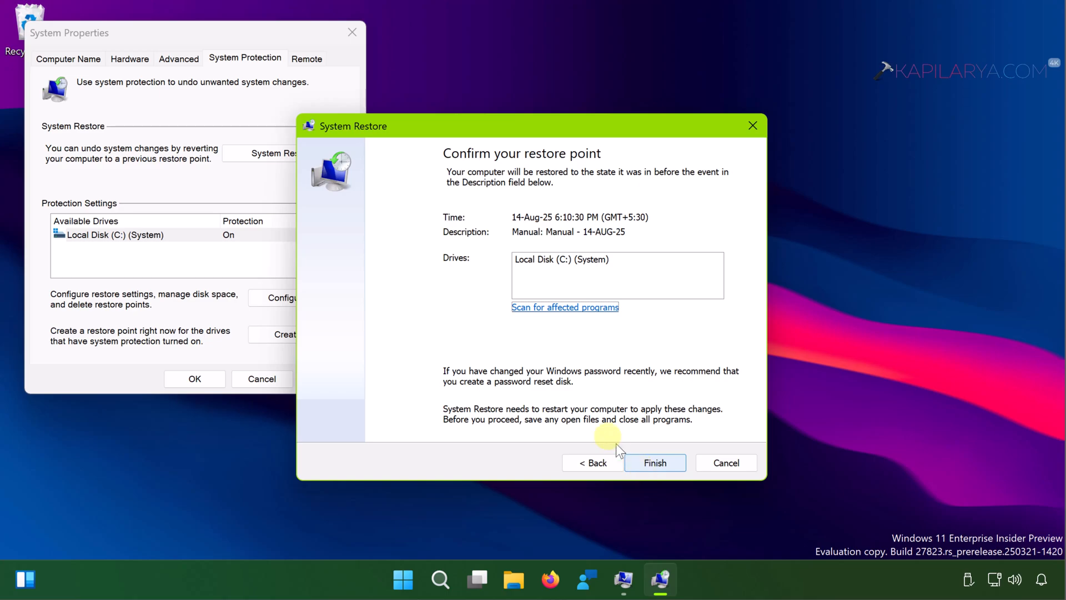
left_click(655, 462)
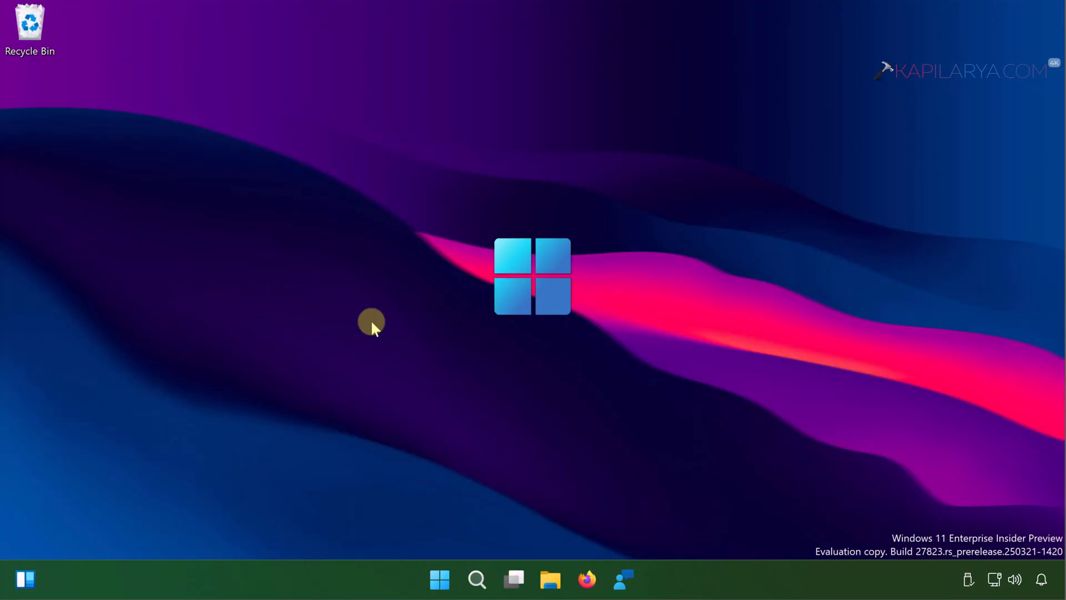
Step: Navigate Settings to System > Troubleshoot > Other troubleshooters and scroll to Bluetooth
left_click(642, 580)
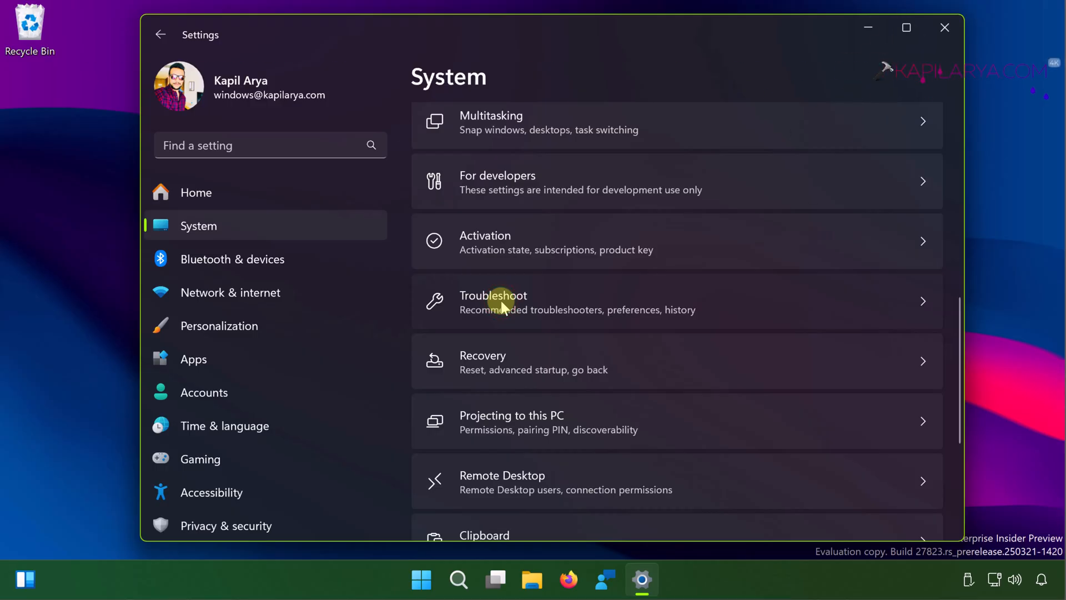
left_click(504, 302)
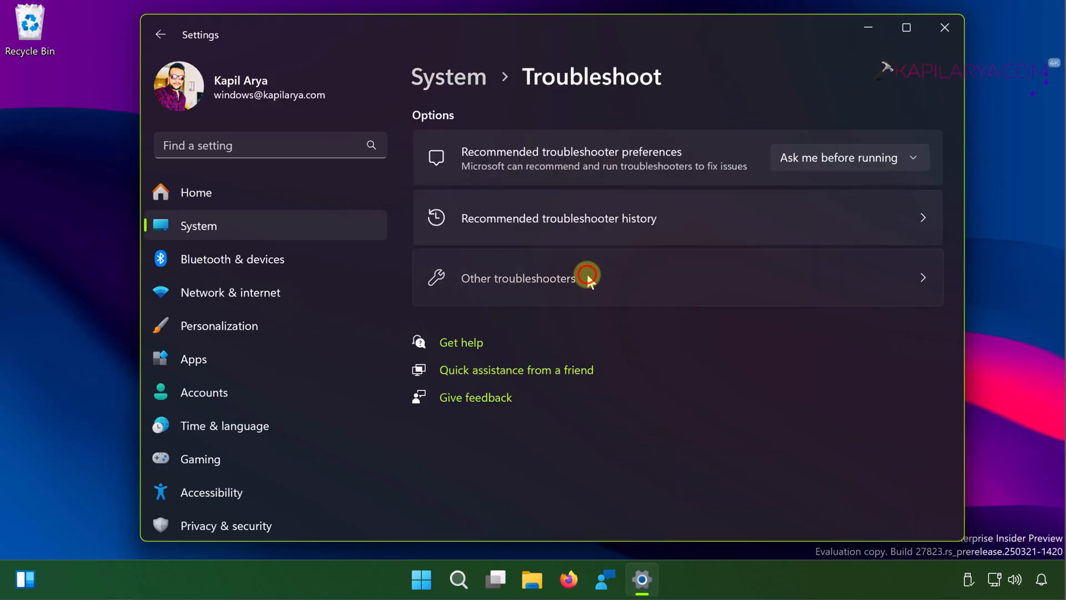
left_click(587, 278)
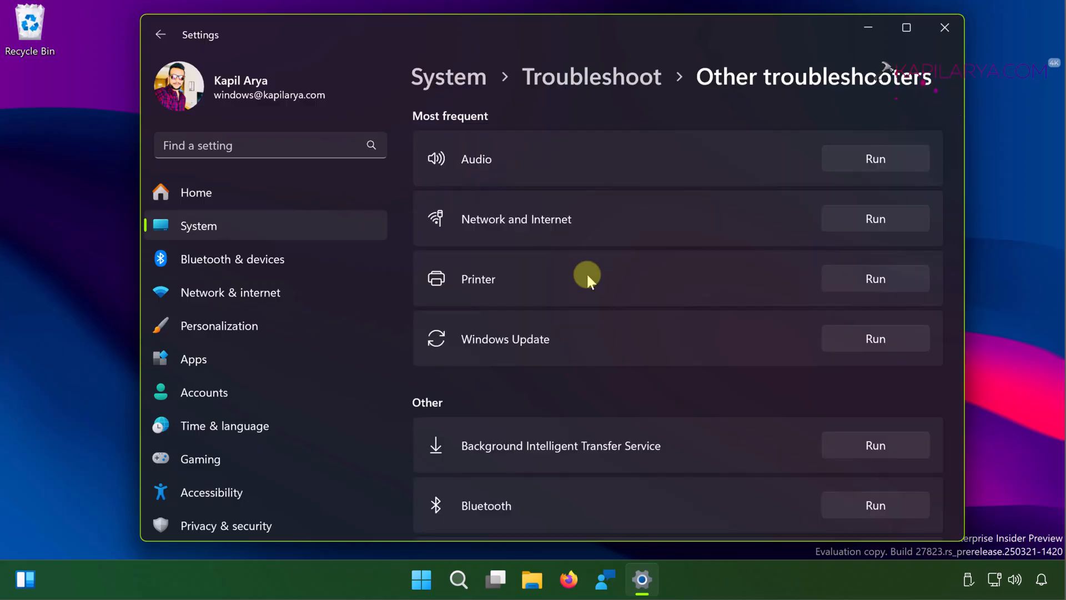
scroll("down", 3)
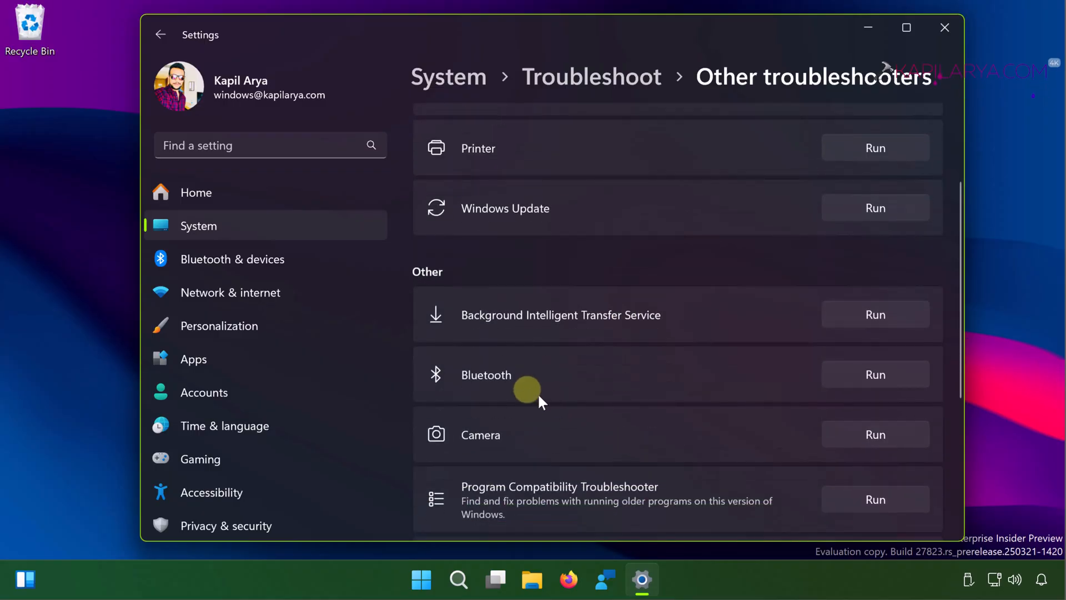